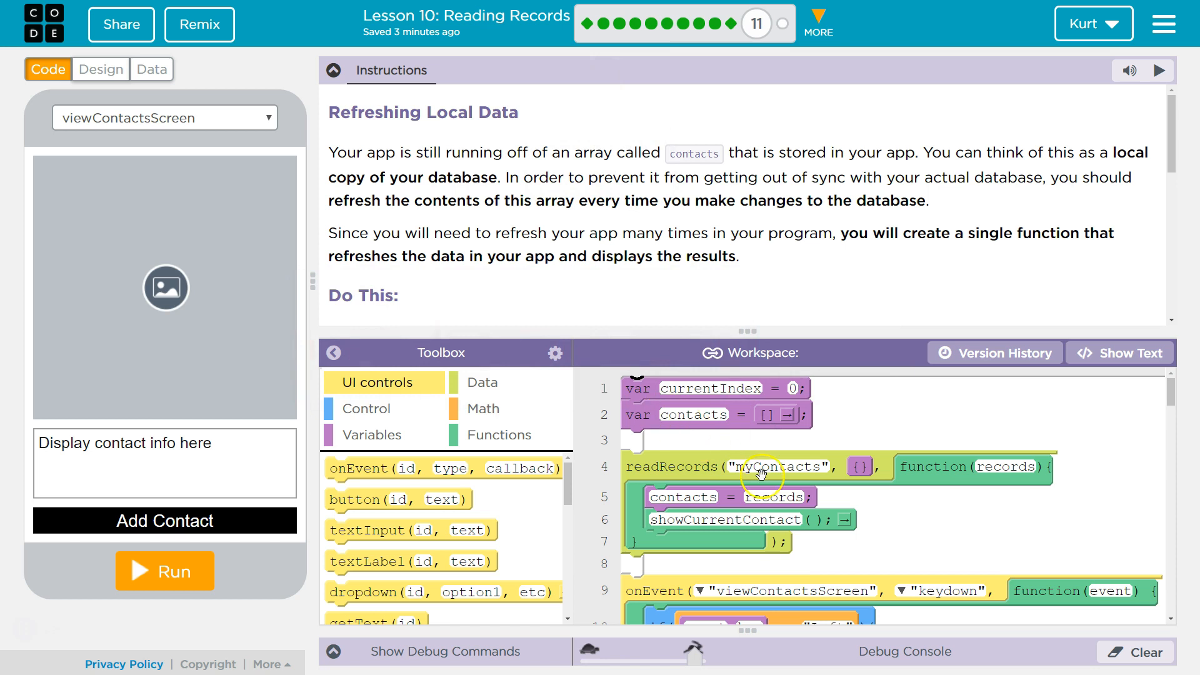
pyautogui.moveTo(706, 469)
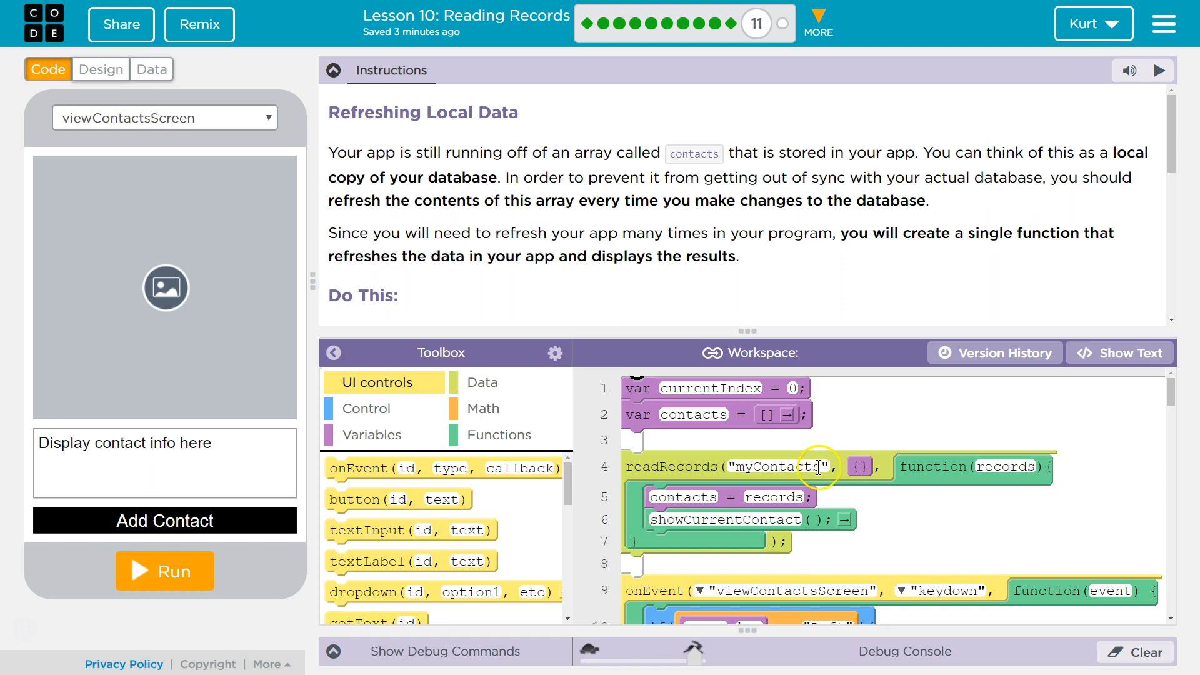
pyautogui.moveTo(1017, 470)
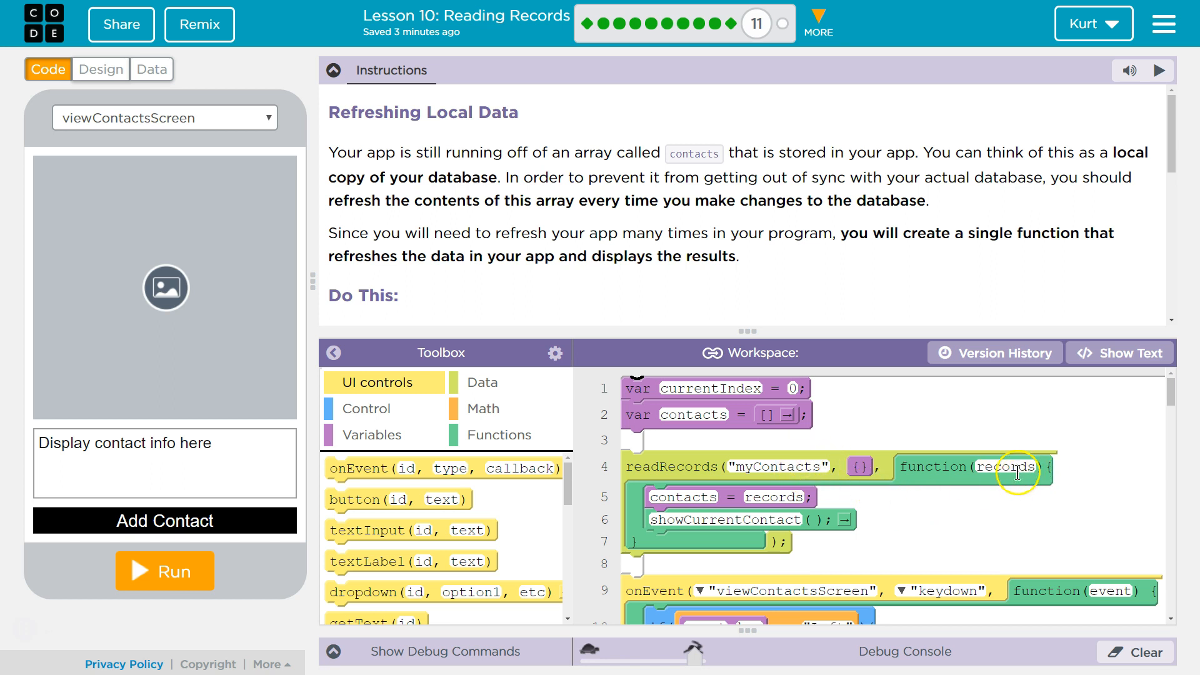
pyautogui.moveTo(1015, 469)
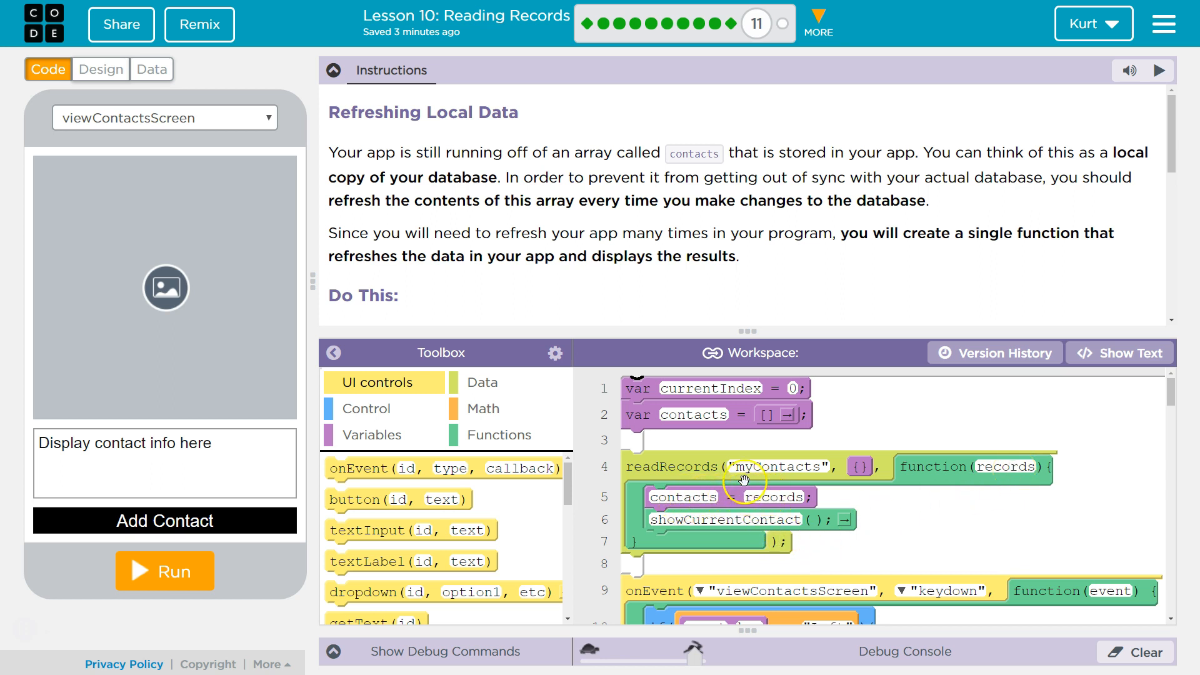
pyautogui.moveTo(731, 501)
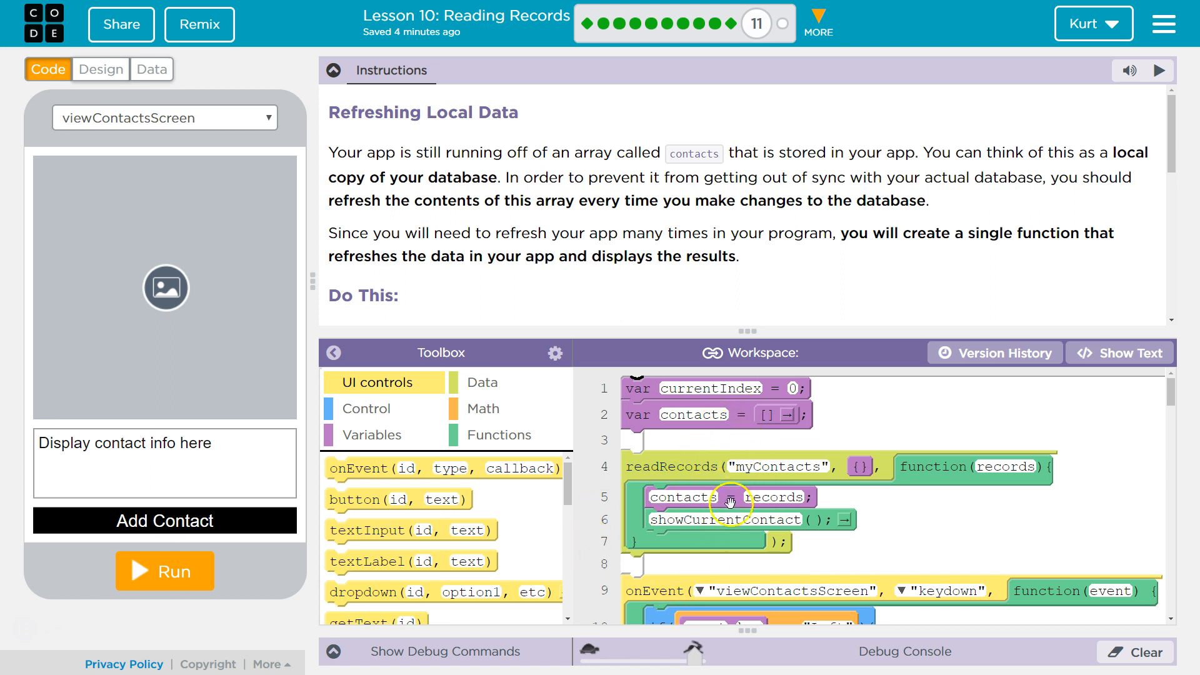
pyautogui.moveTo(748, 413)
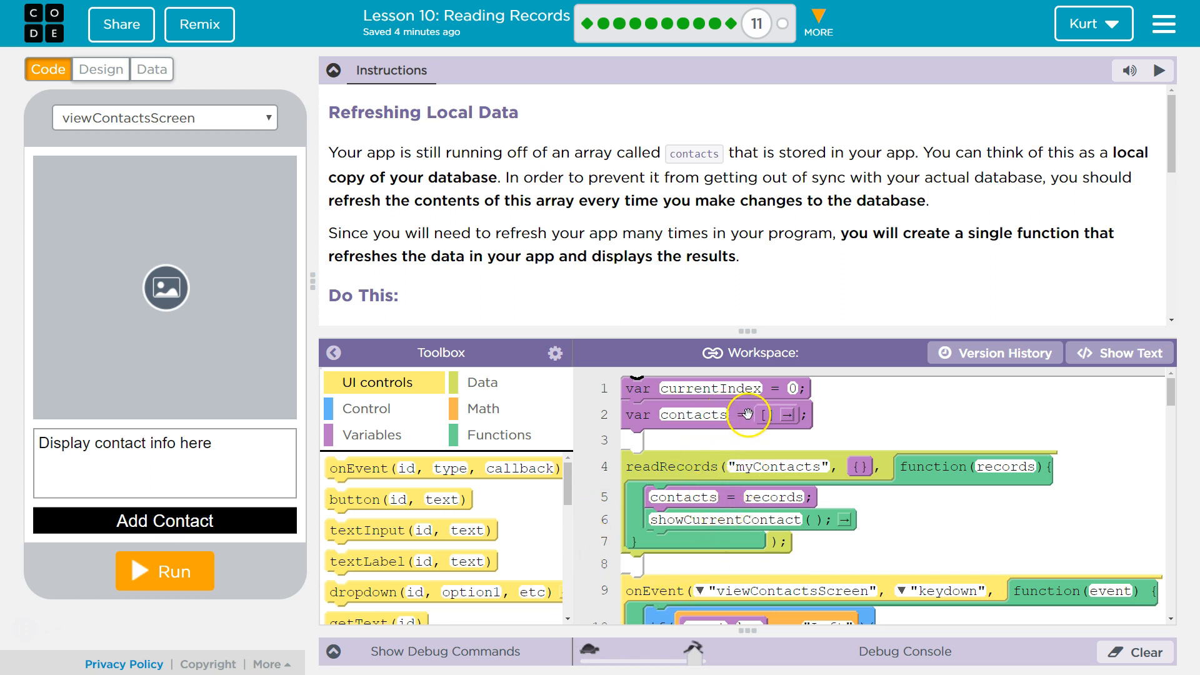
pyautogui.moveTo(808, 613)
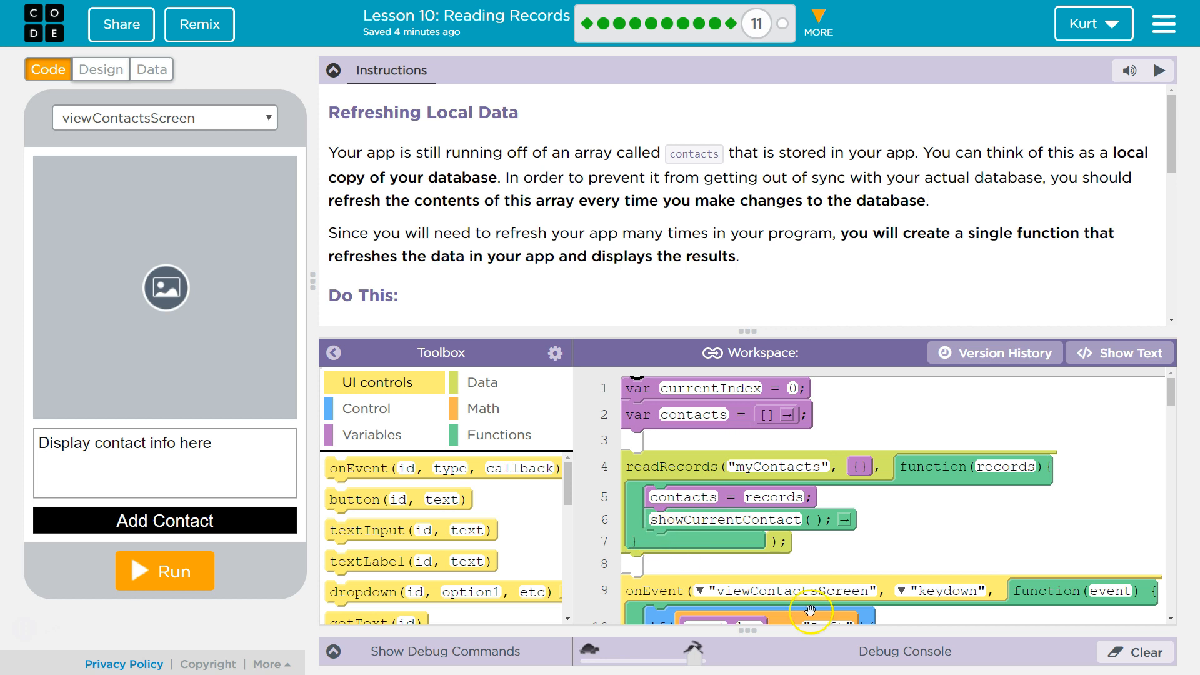
pyautogui.moveTo(780, 364)
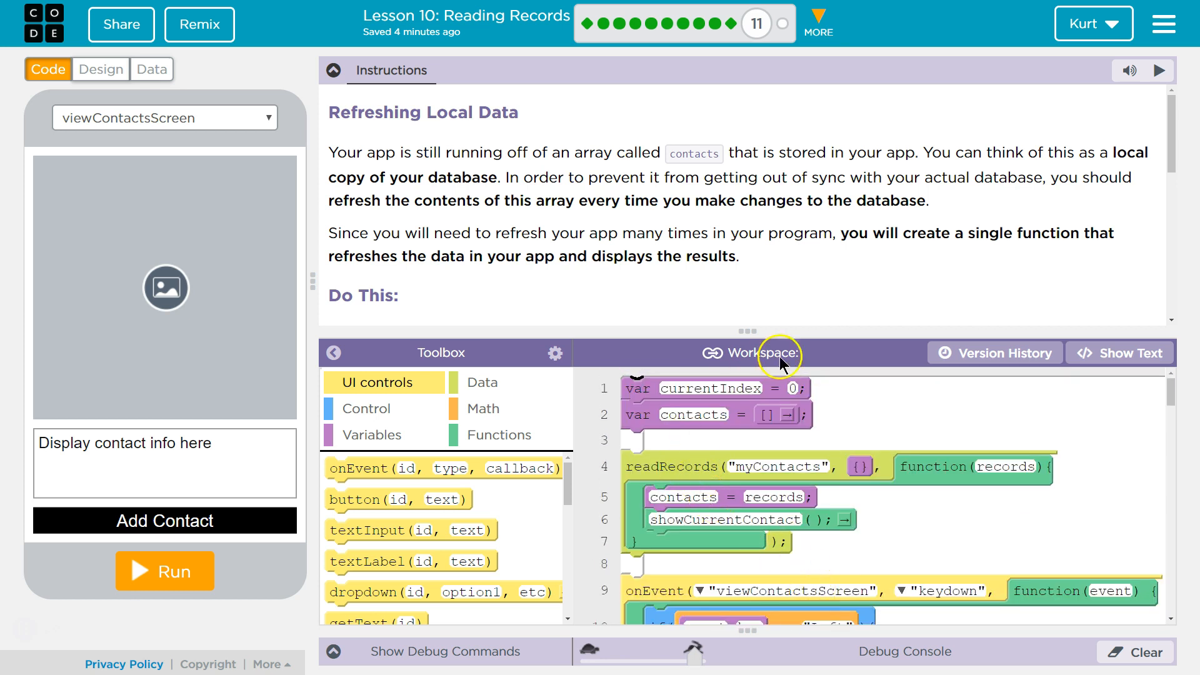
pyautogui.moveTo(582, 195)
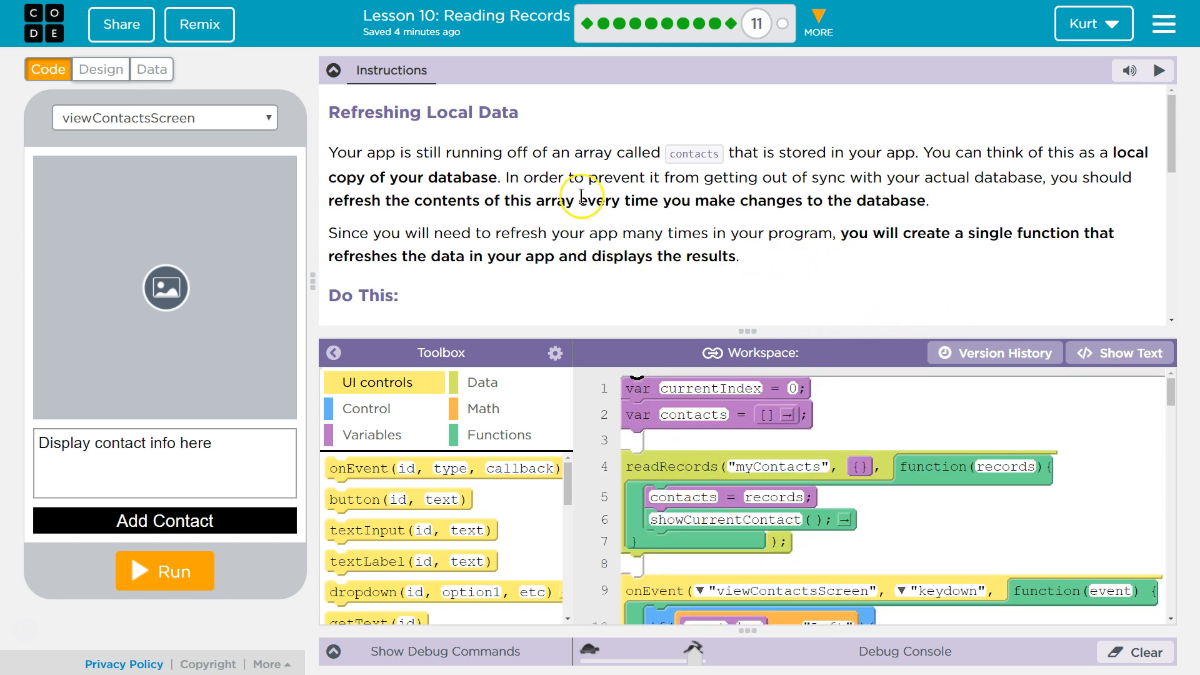
pyautogui.moveTo(692, 190)
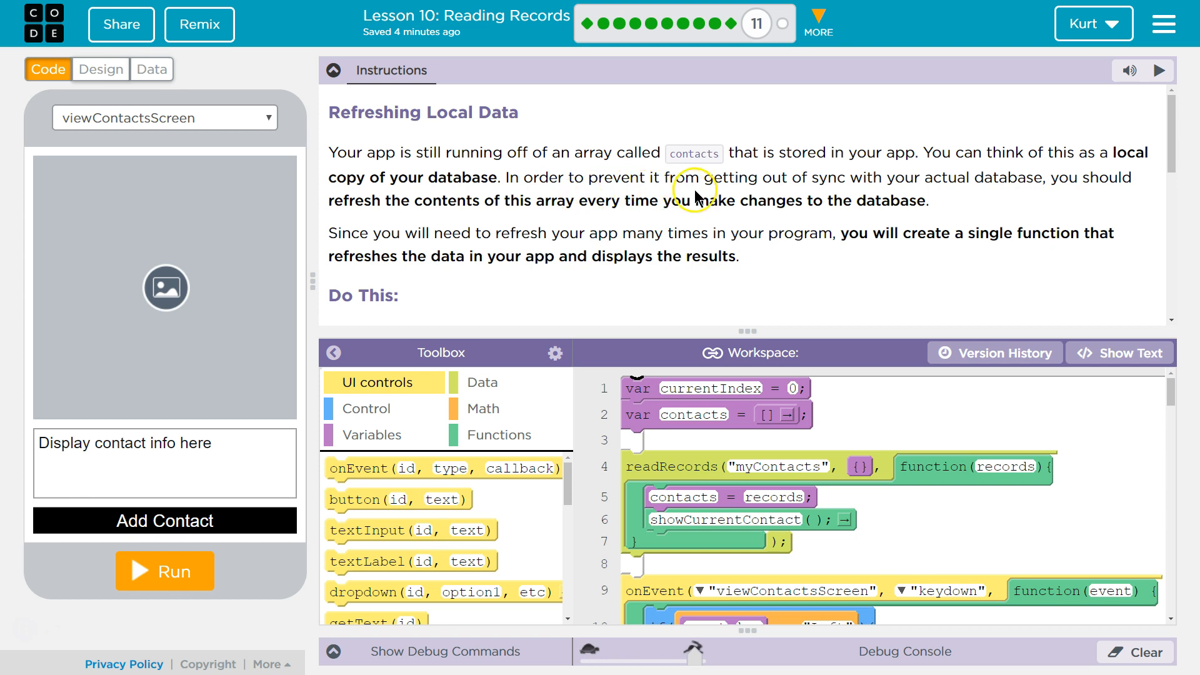
pyautogui.moveTo(683, 220)
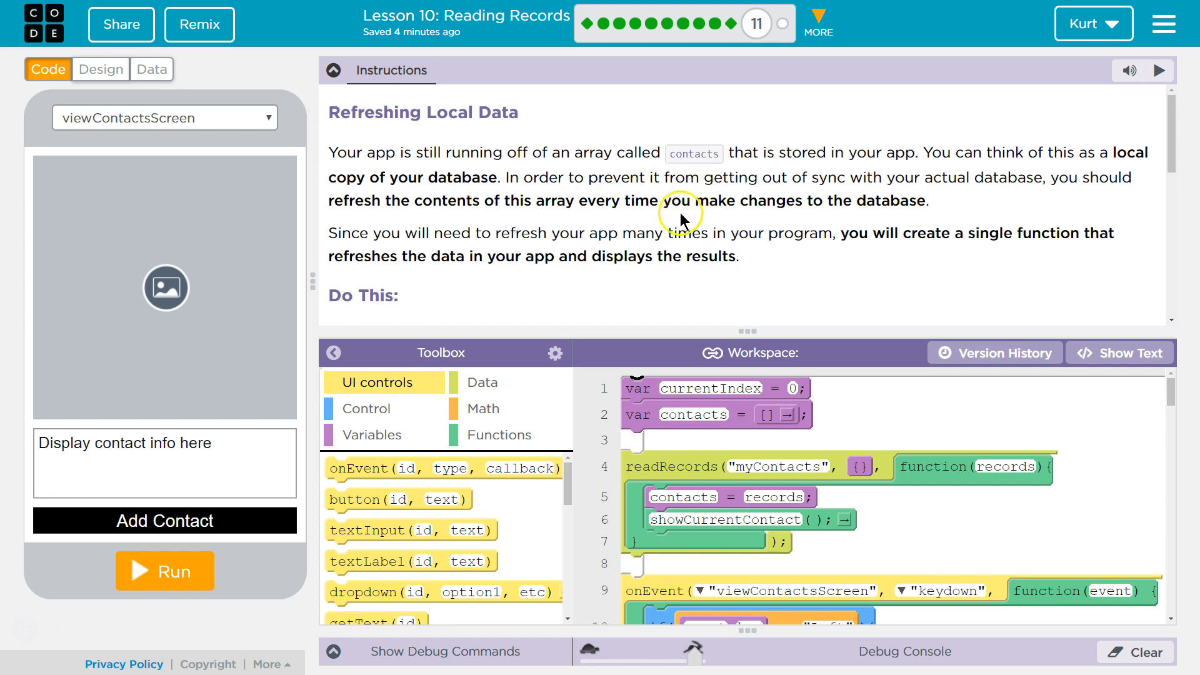
pyautogui.moveTo(674, 240)
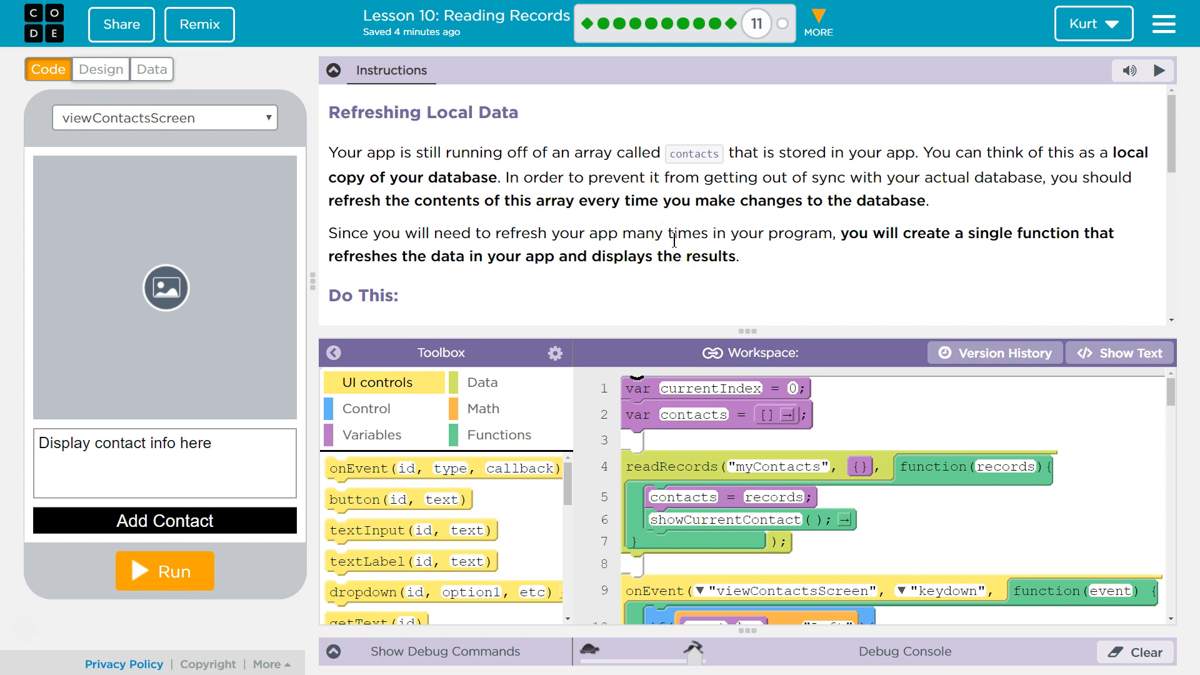
pyautogui.moveTo(731, 58)
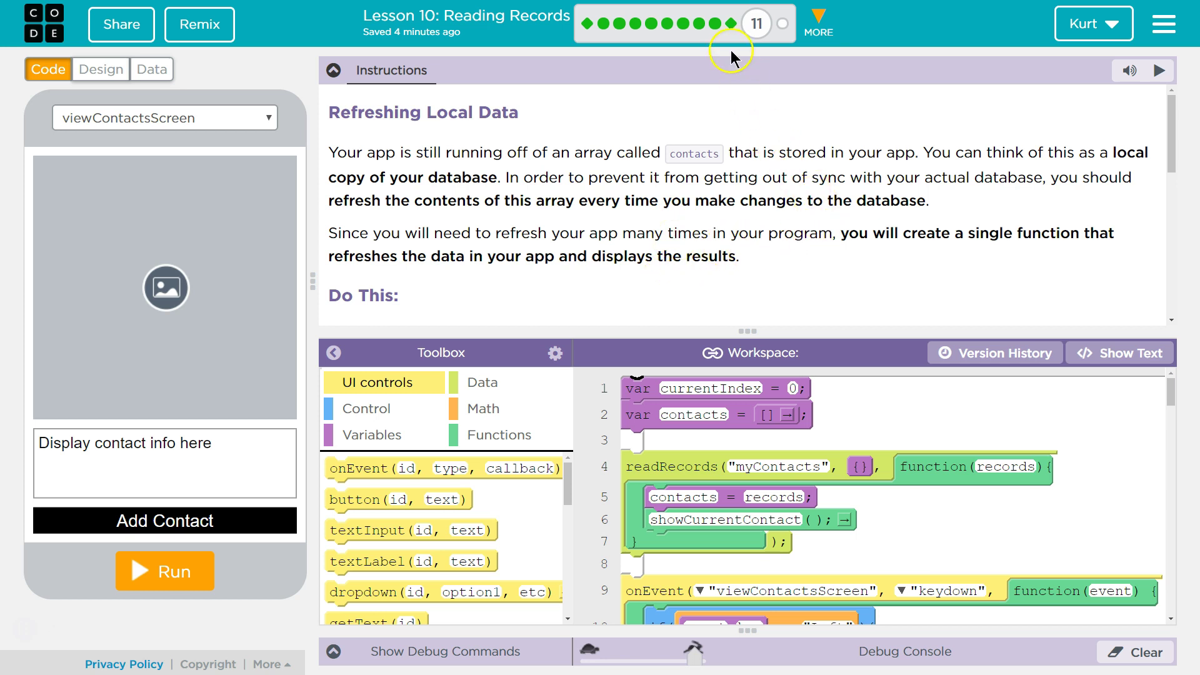
pyautogui.moveTo(863, 256)
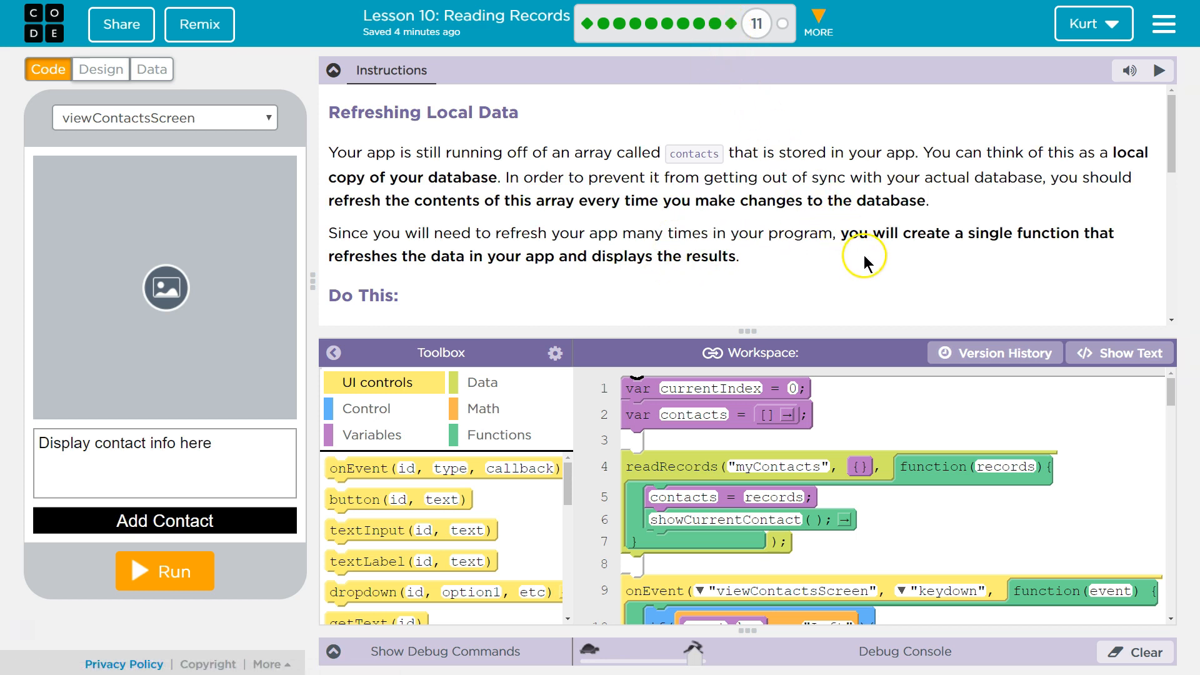
# Reveal the Functions toolbox blocks to build the refreshLocalData function around readRecords.
pyautogui.scroll(-3)
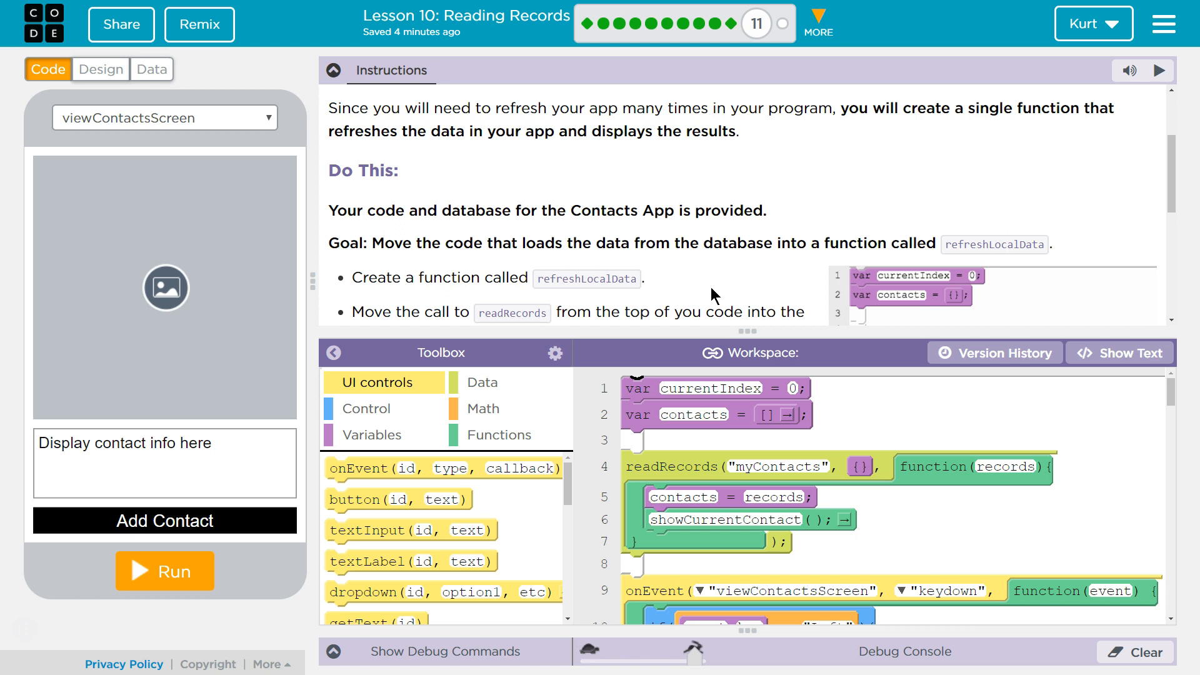
pyautogui.moveTo(715, 165)
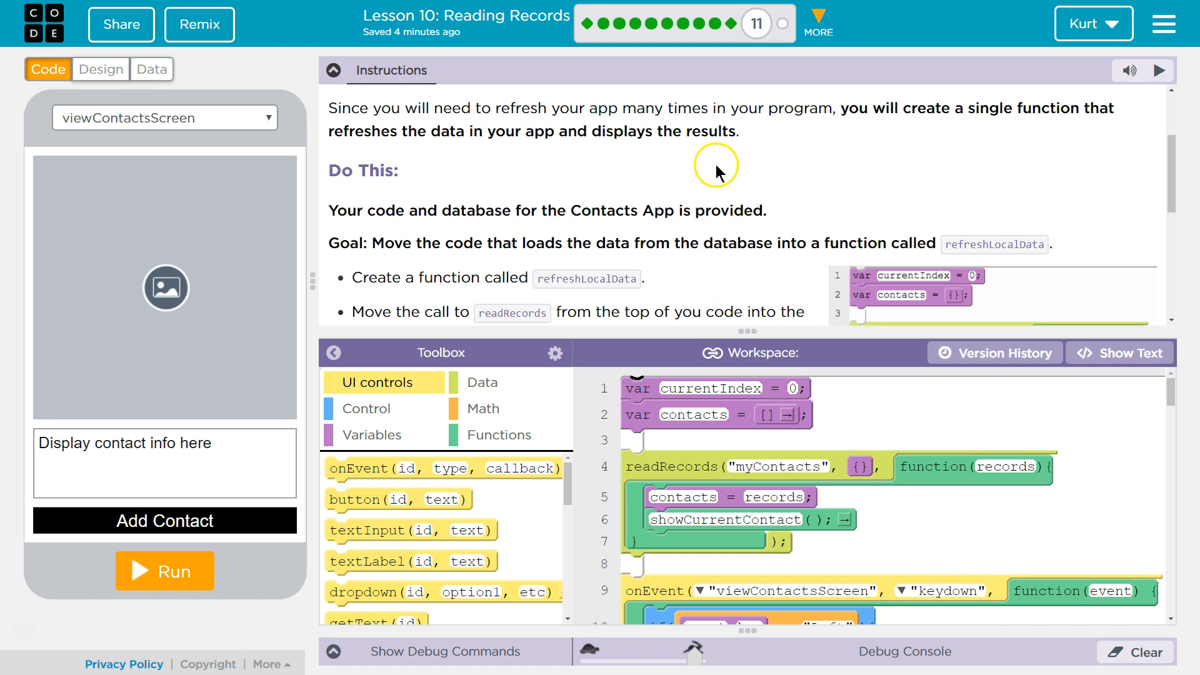
pyautogui.moveTo(718, 130)
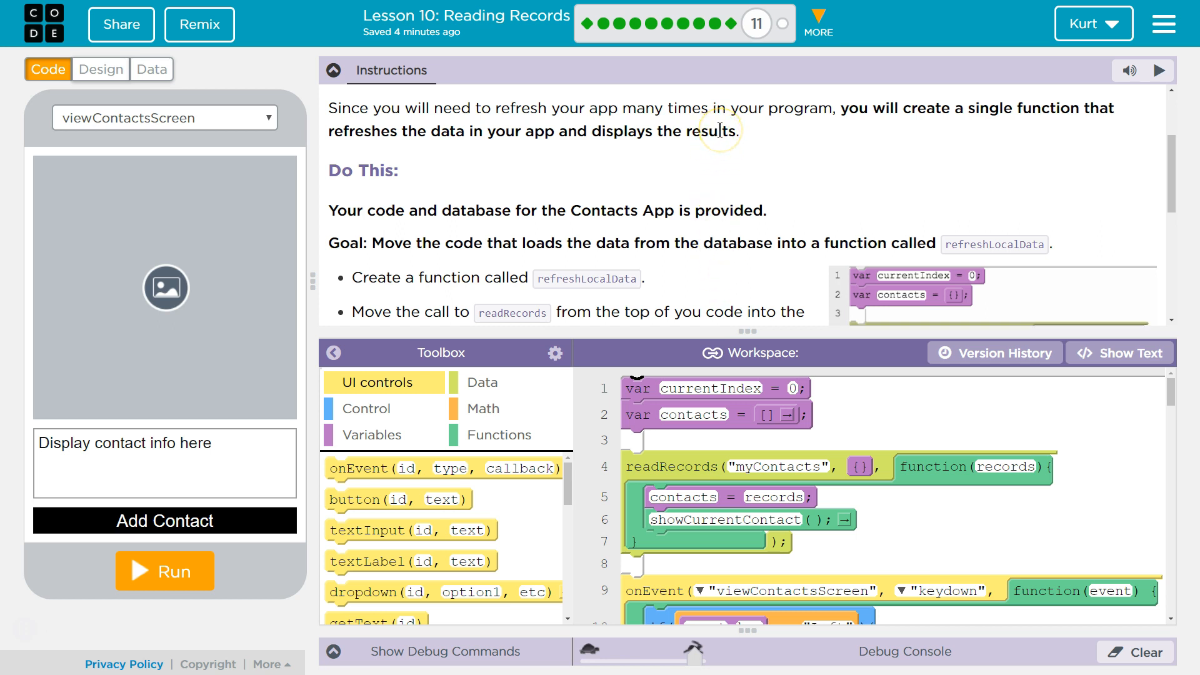
pyautogui.moveTo(390, 122)
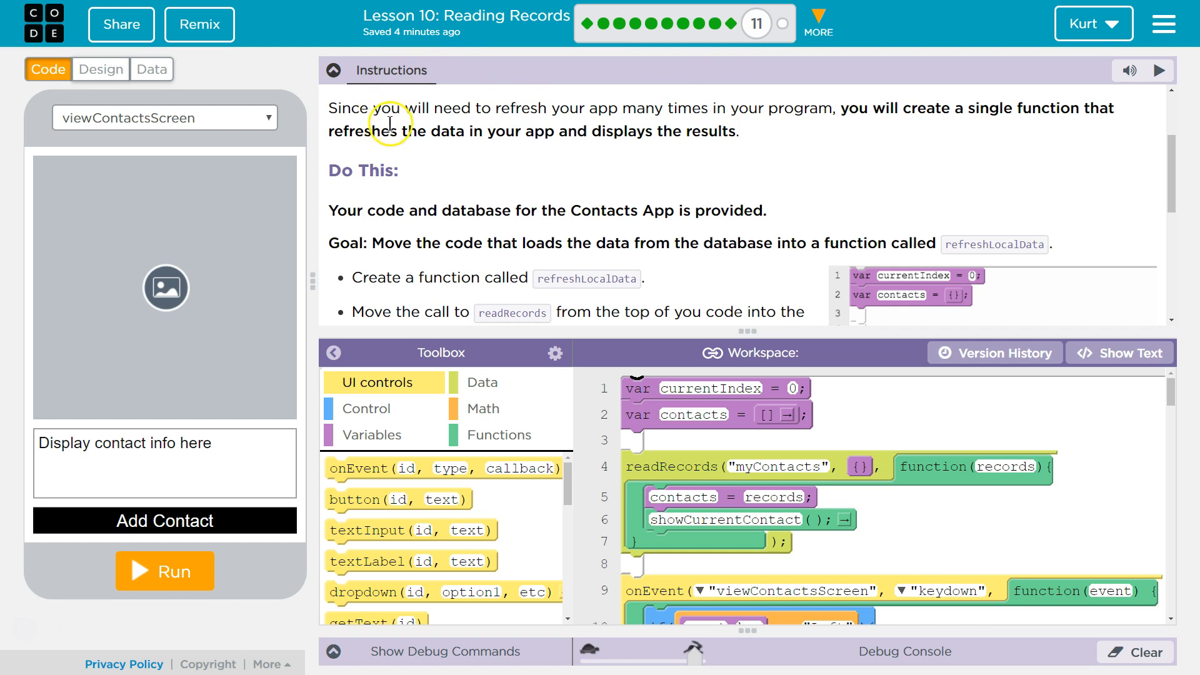
pyautogui.moveTo(562, 183)
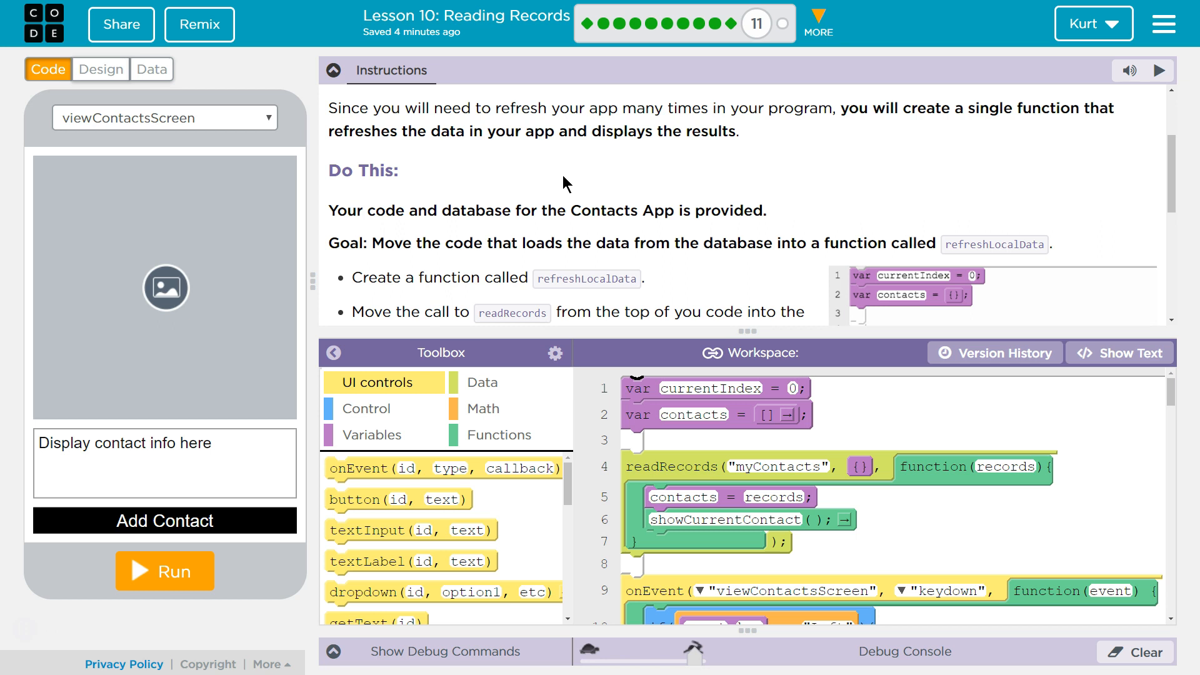
pyautogui.scroll(-3)
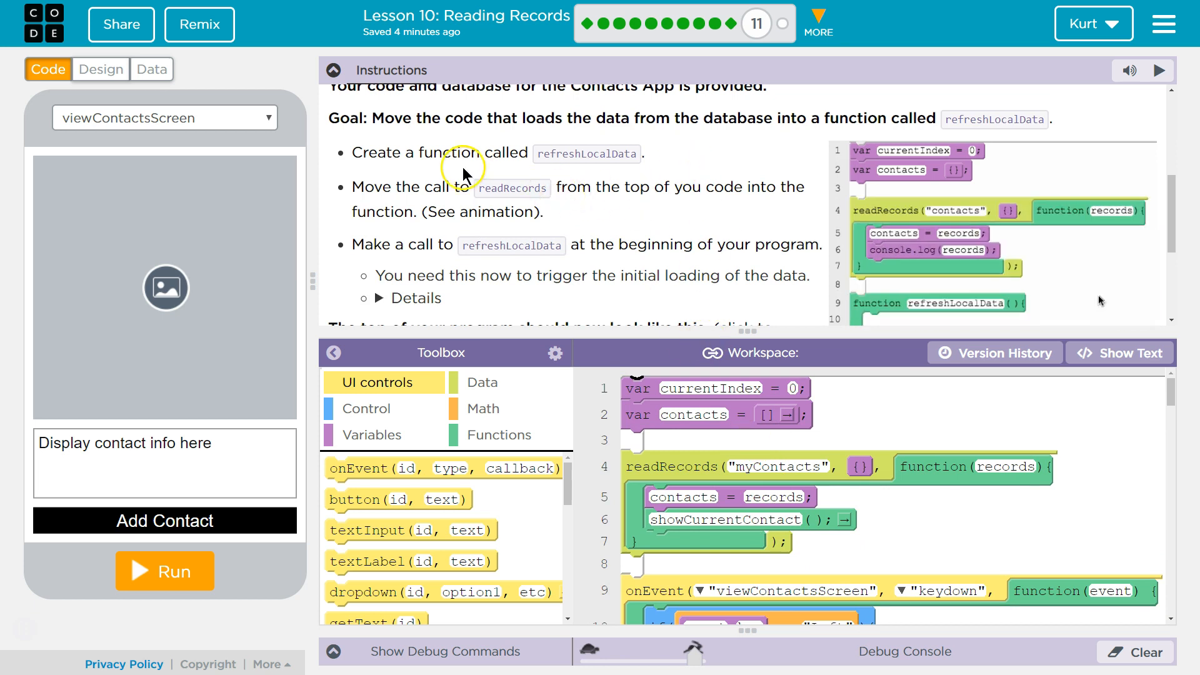
pyautogui.moveTo(605, 145)
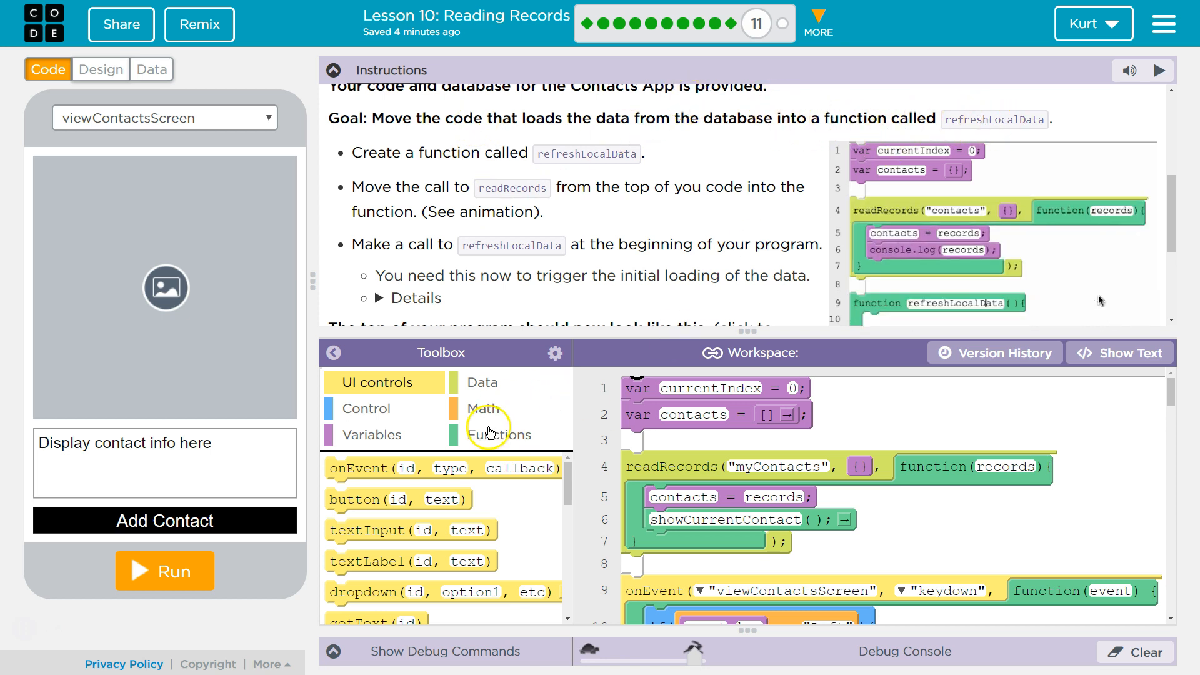
pyautogui.click(499, 435)
pyautogui.write('refreshLocalData')
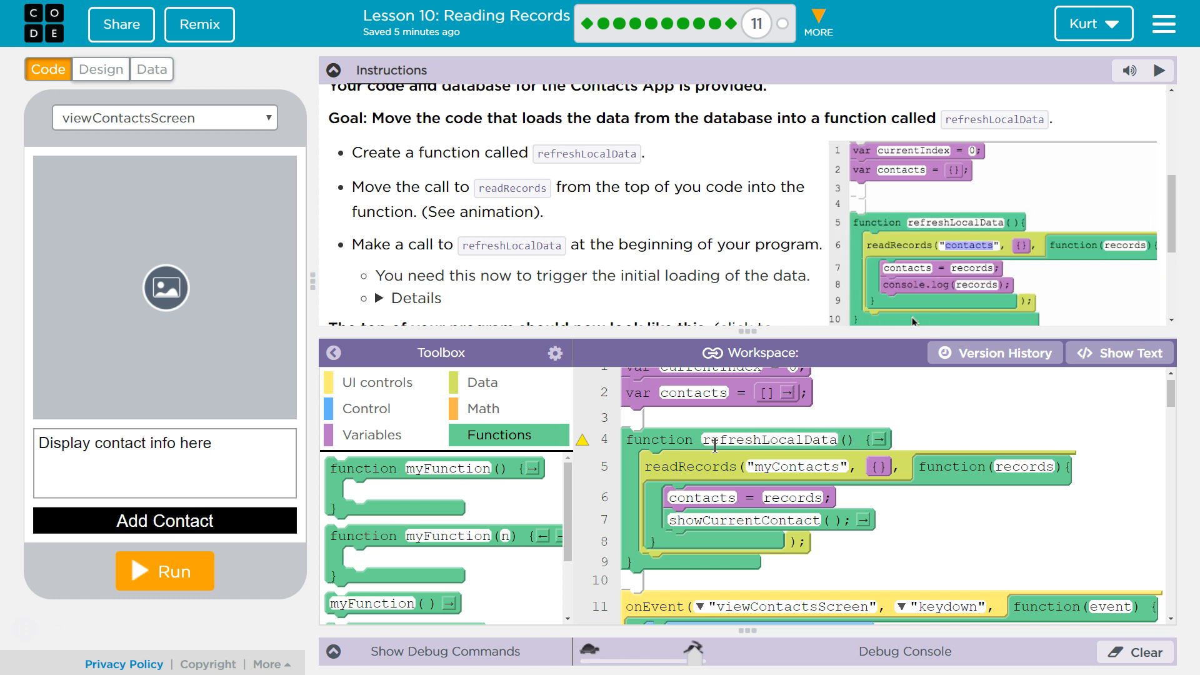
pyautogui.moveTo(665, 259)
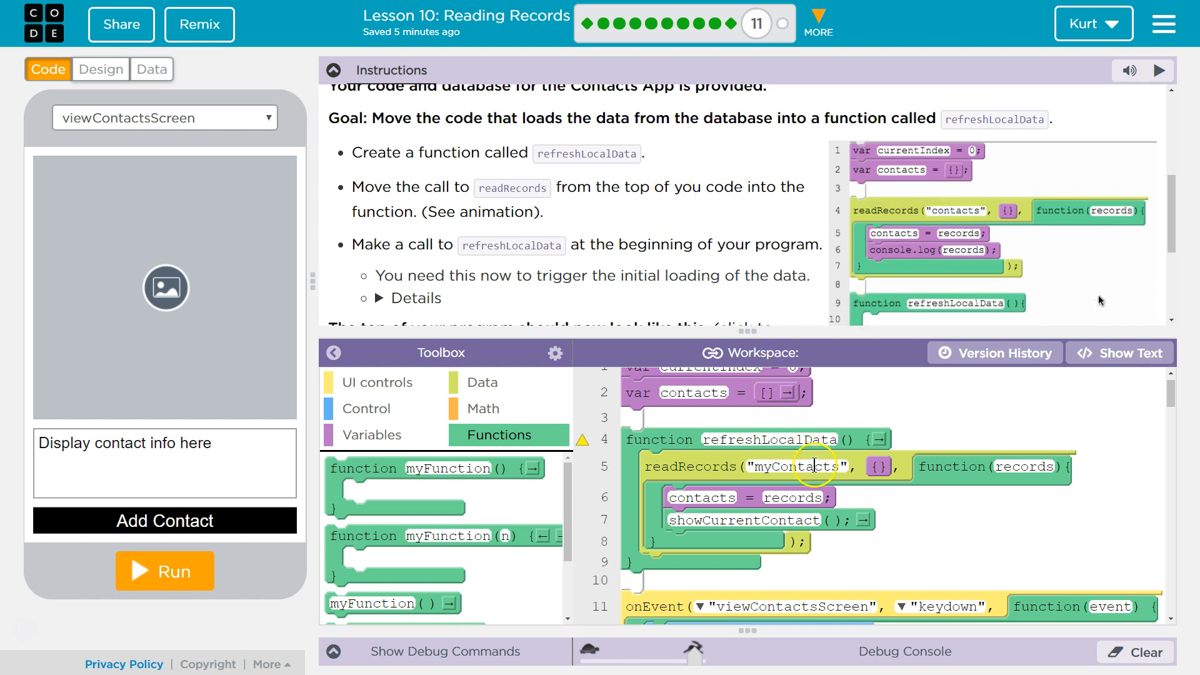
pyautogui.moveTo(926, 216)
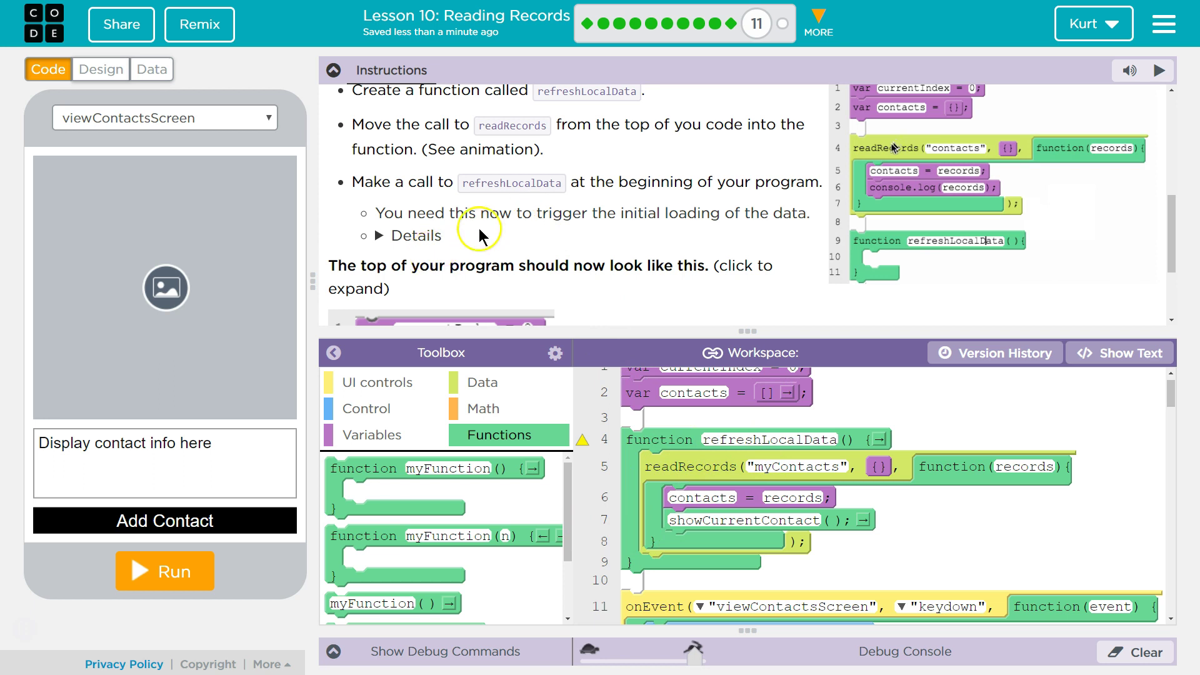
# Expand the Details note and place a refreshLocalData() call under the contacts variable.
pyautogui.click(378, 237)
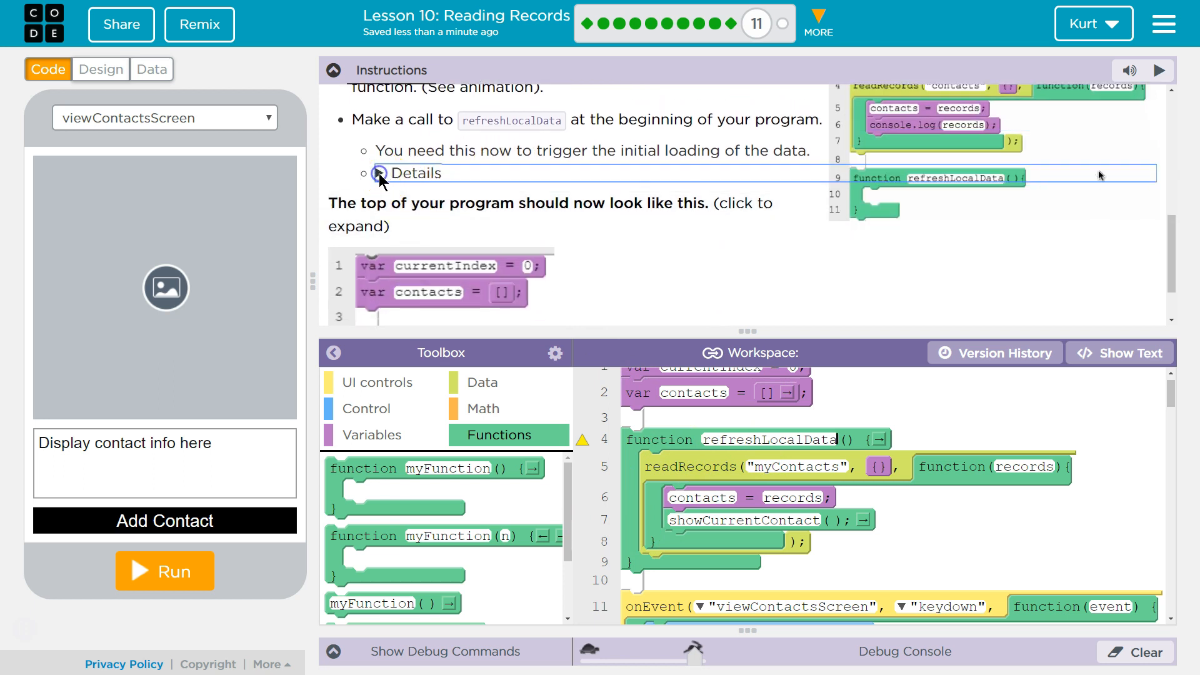
pyautogui.click(376, 172)
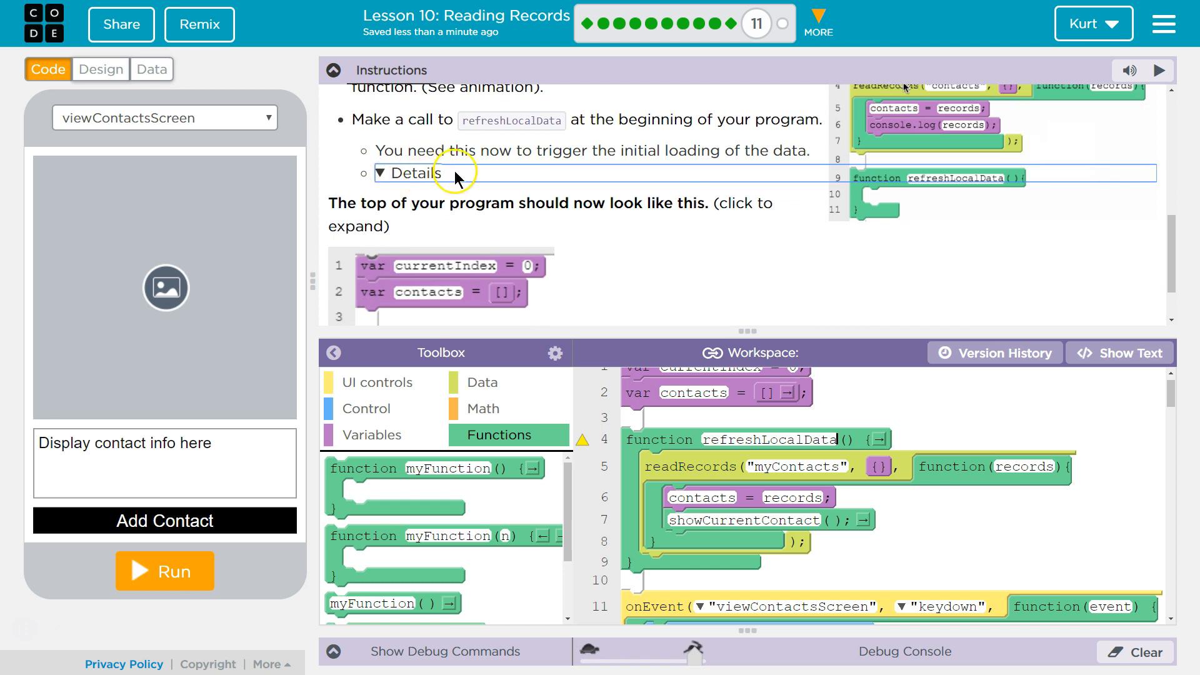
pyautogui.scroll(-3)
pyautogui.write('refreshLocalData();')
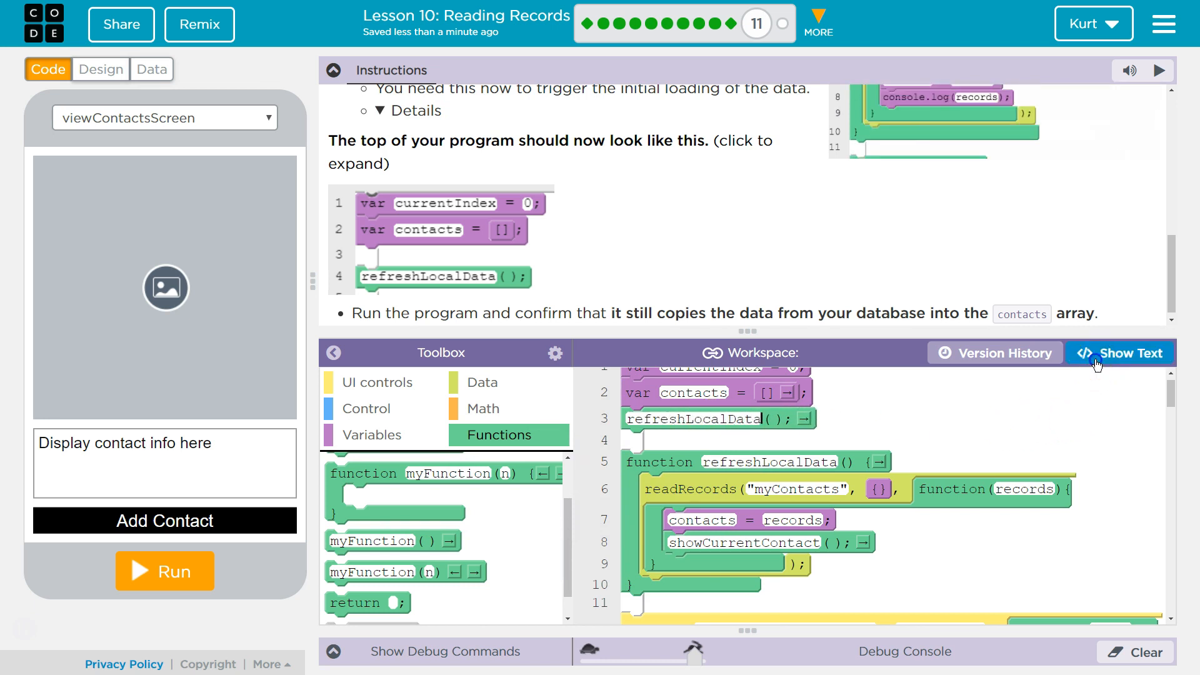
# Add a blank line after var contacts = [] in text mode, then return to blocks.
pyautogui.click(1119, 353)
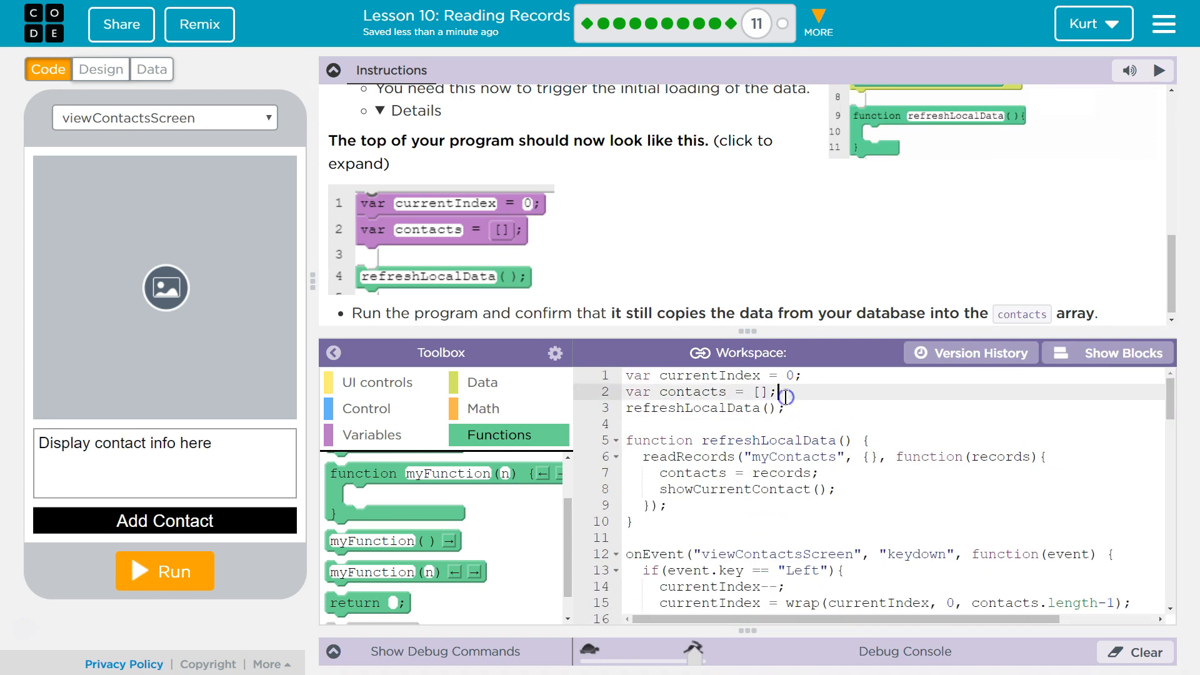
pyautogui.click(1108, 352)
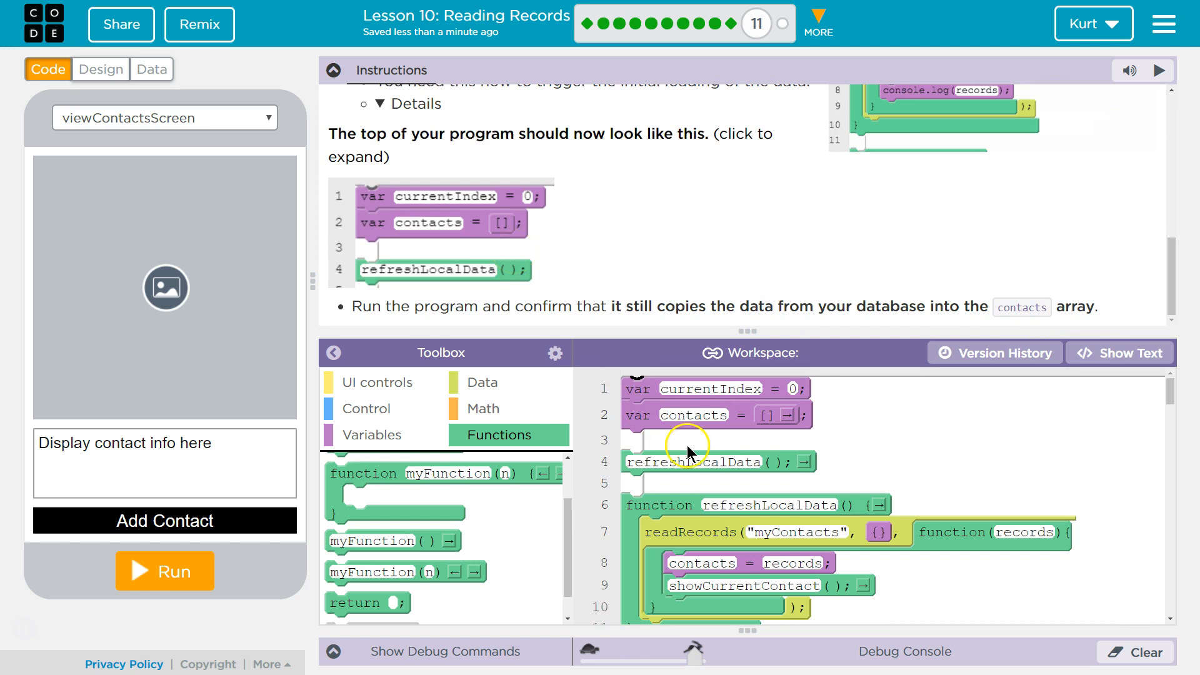
pyautogui.scroll(-3)
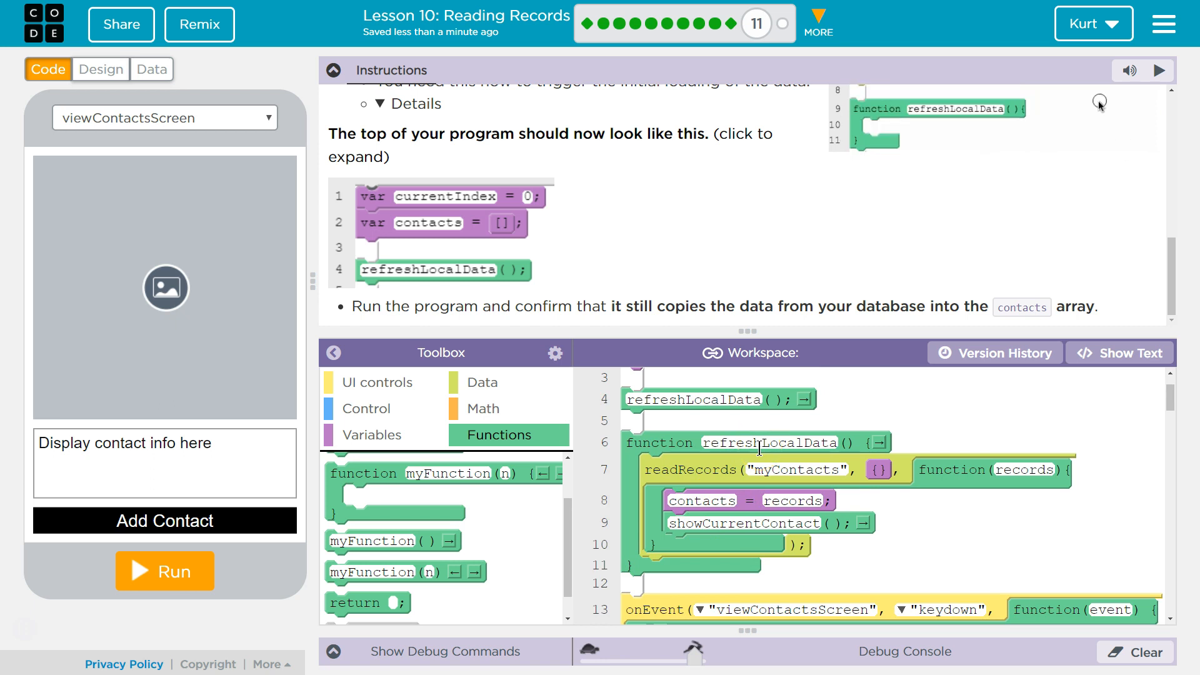
pyautogui.moveTo(664, 295)
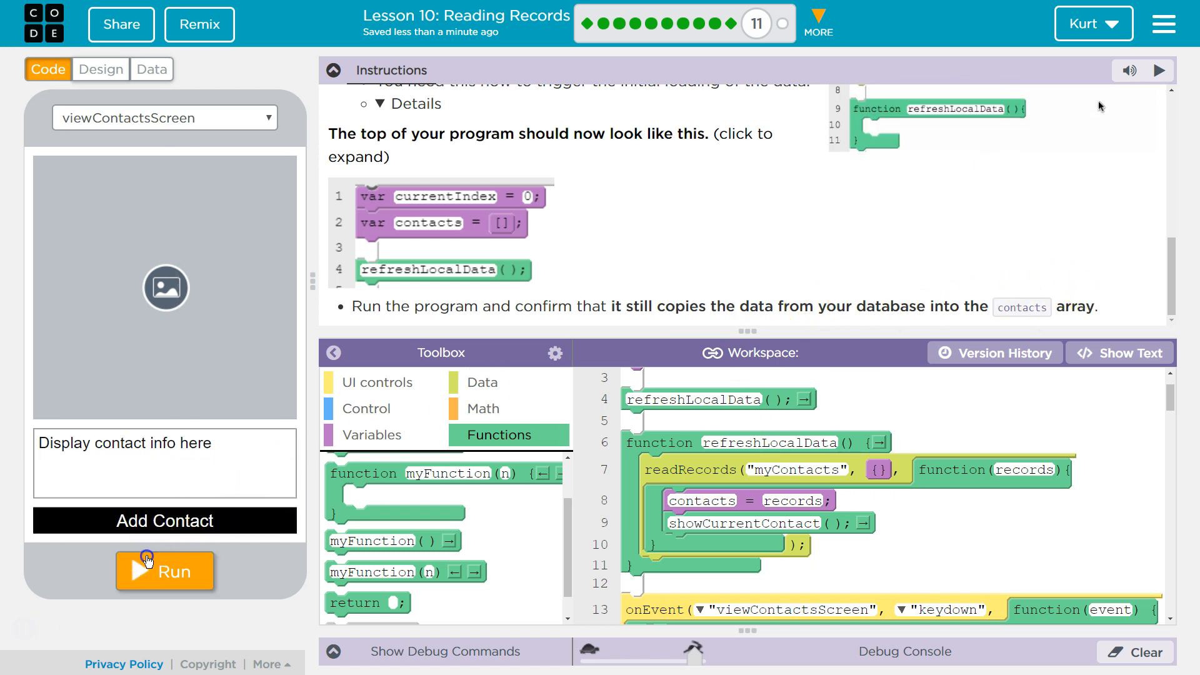
# Run the Contacts app to confirm records load, then mark the level finished.
pyautogui.click(165, 570)
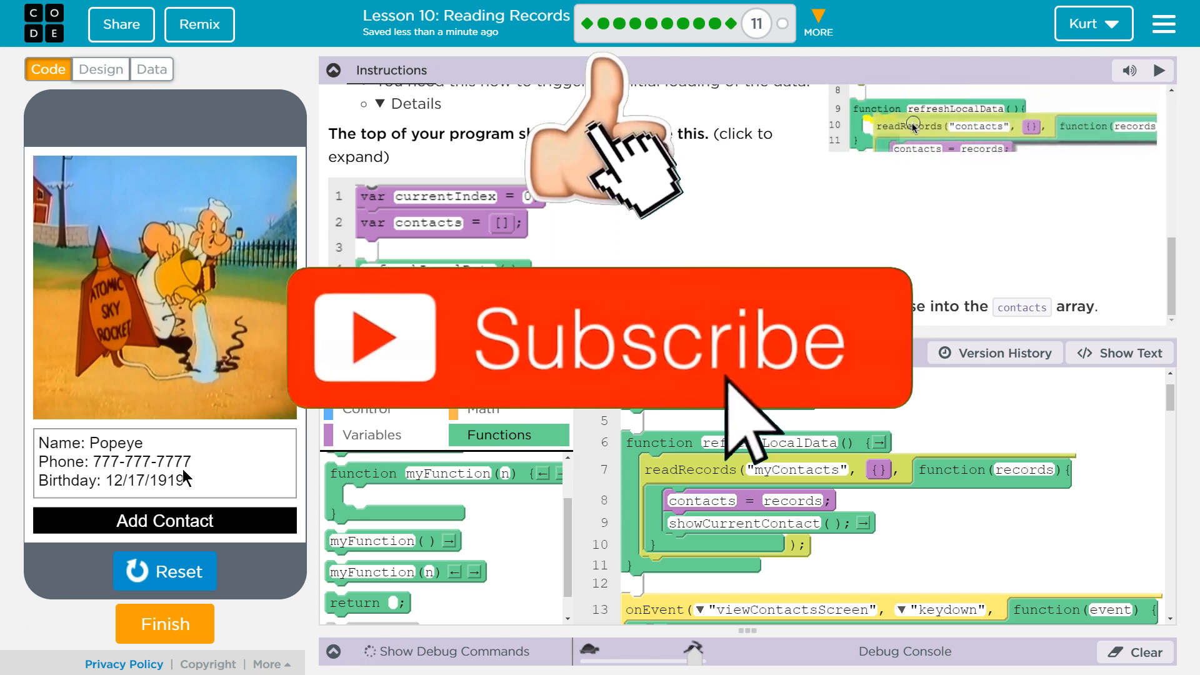
pyautogui.click(164, 572)
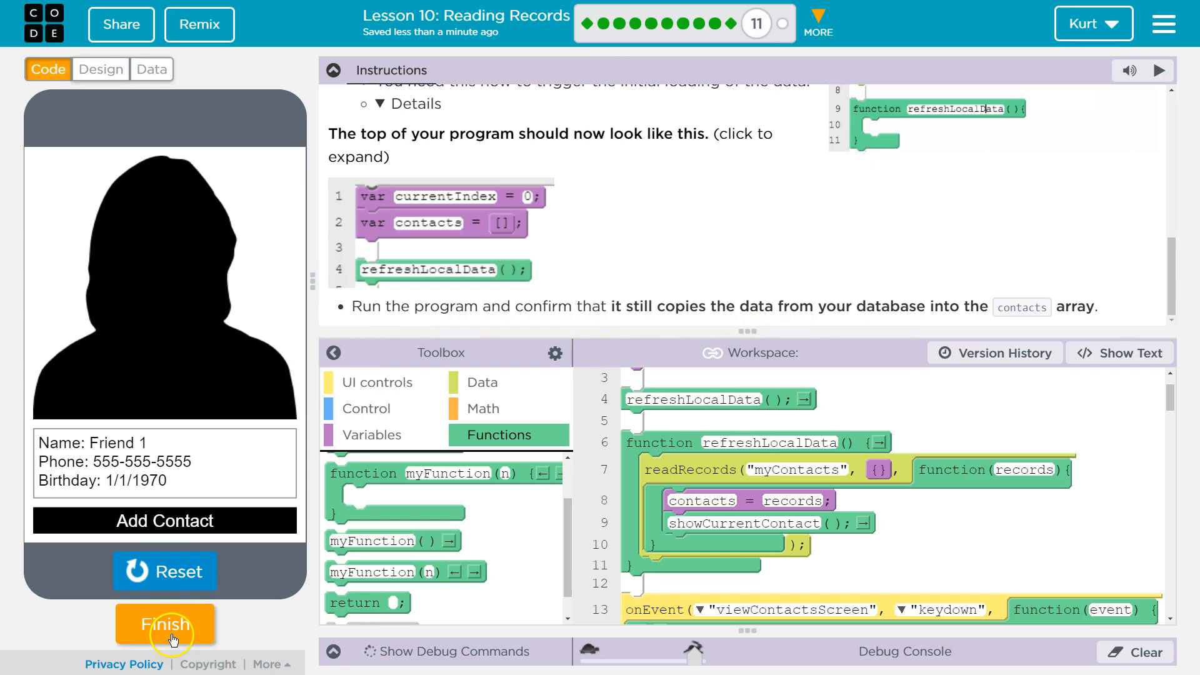
pyautogui.click(164, 624)
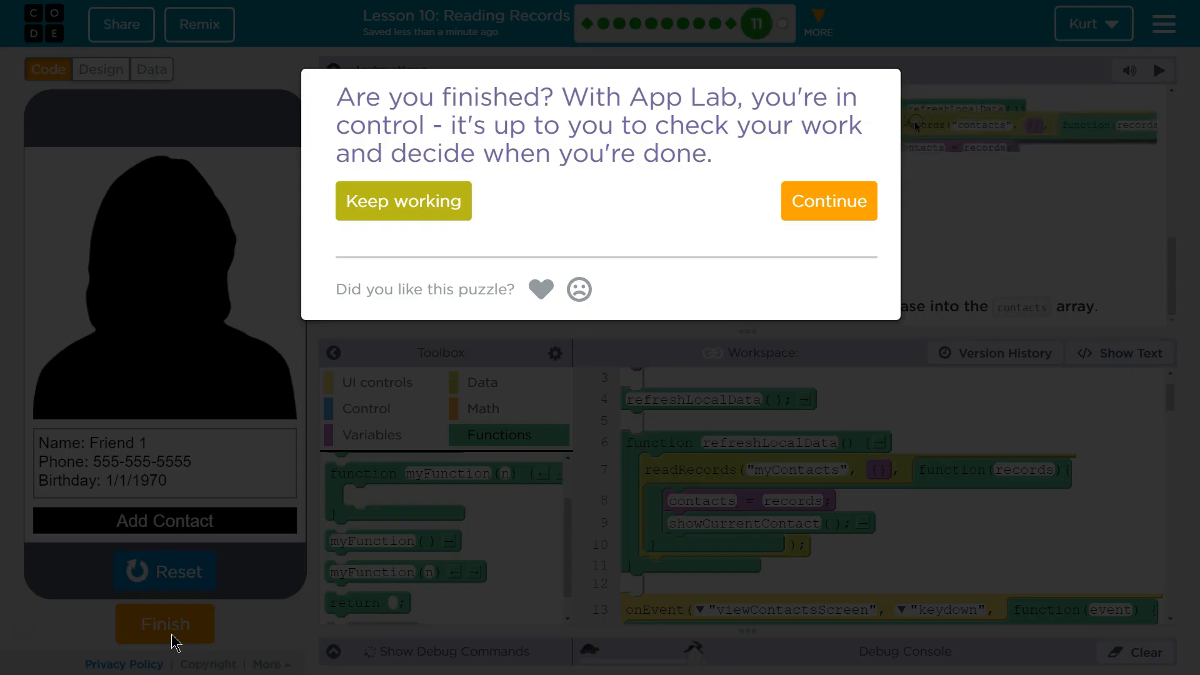